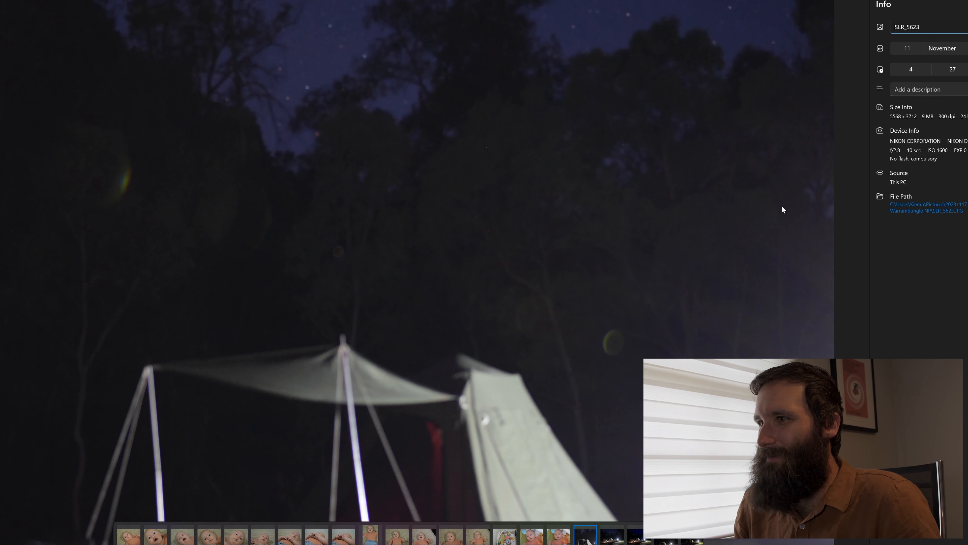
pyautogui.moveTo(797, 176)
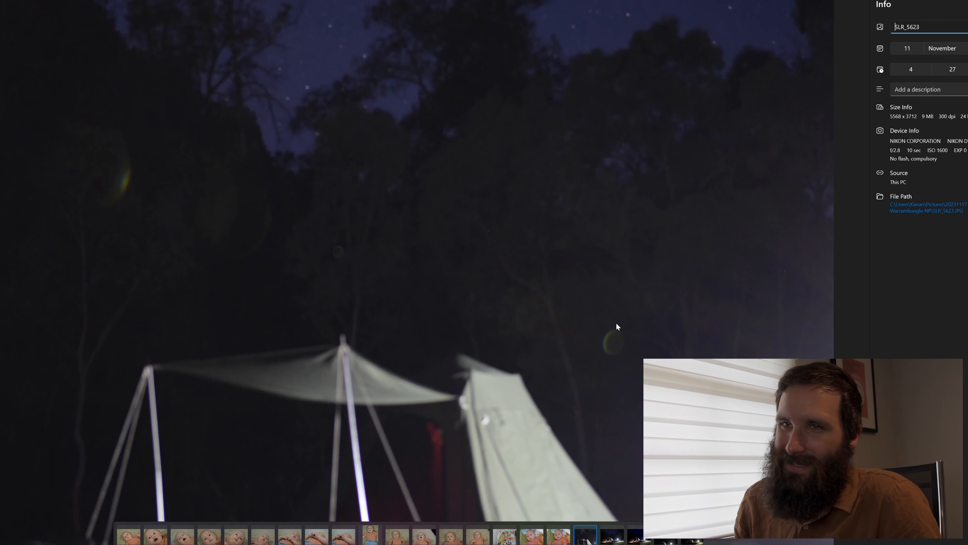
pyautogui.moveTo(862, 275)
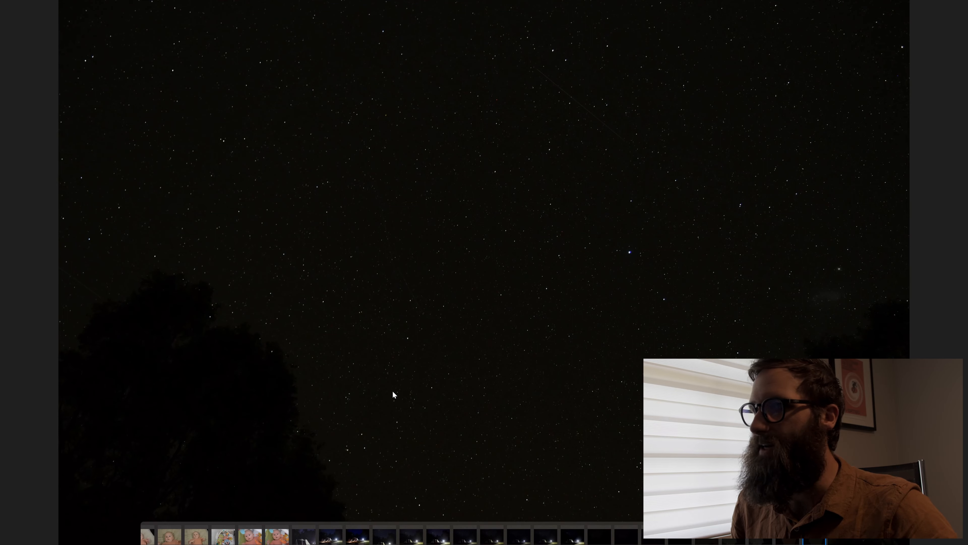
pyautogui.moveTo(592, 349)
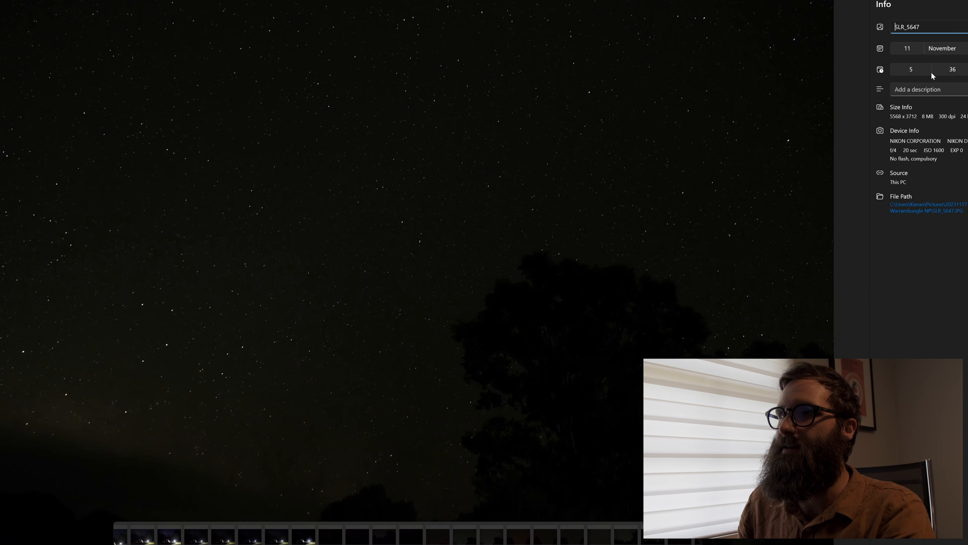
pyautogui.moveTo(754, 225)
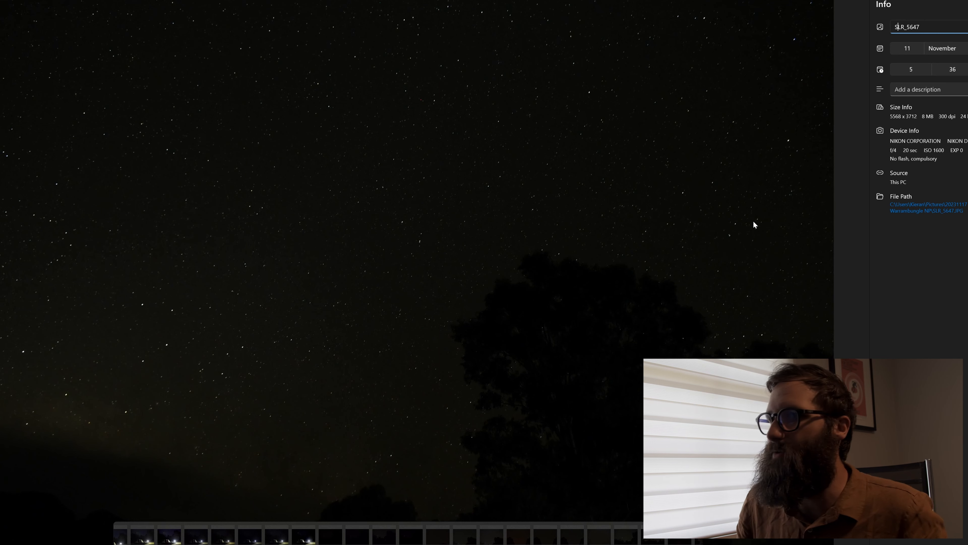
# - Advance from SLR_5647 to the next star photo, SLR_5649 (f/4, 20 sec, ISO 2500)
pyautogui.press('right')
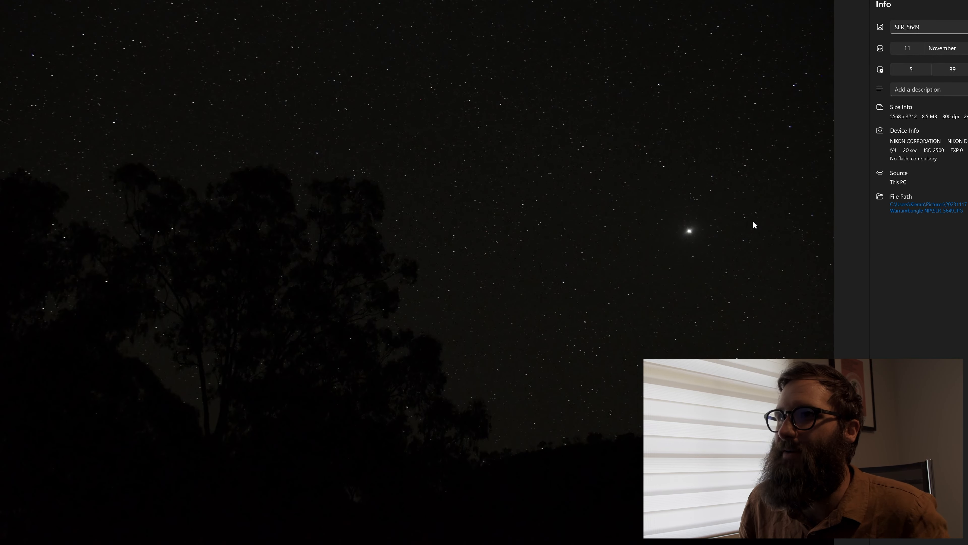
# - Move past SLR_5649 to the following night-sky photo with the Info panel still showing
pyautogui.press('right')
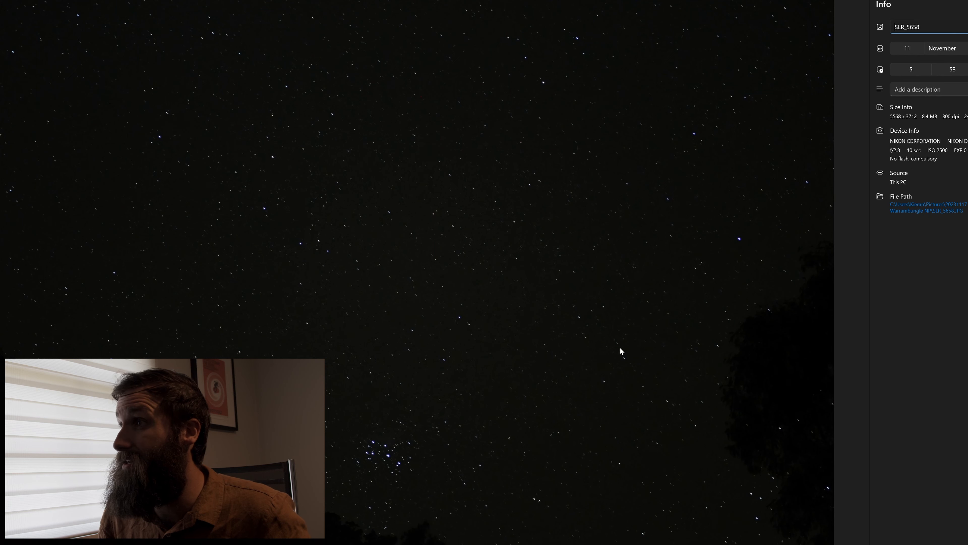
pyautogui.moveTo(539, 394)
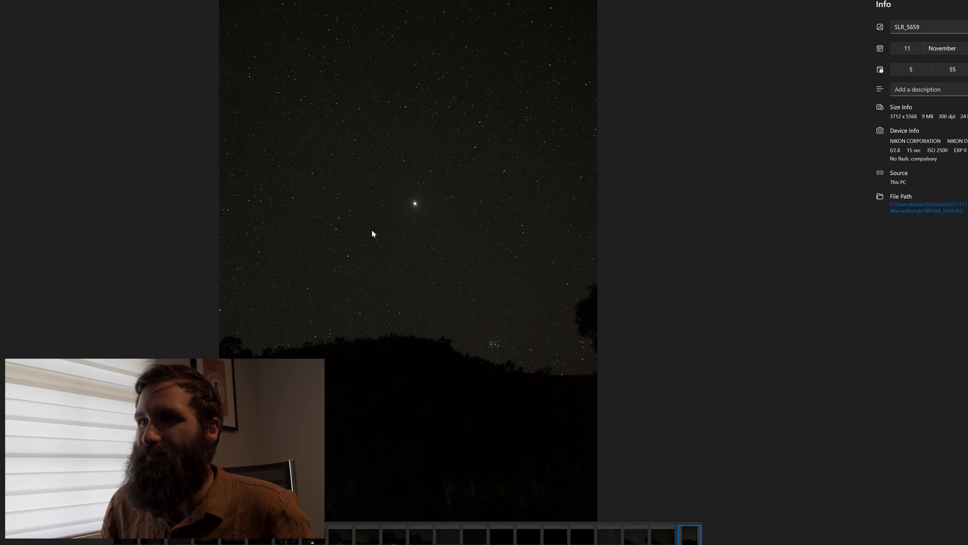
pyautogui.moveTo(564, 208)
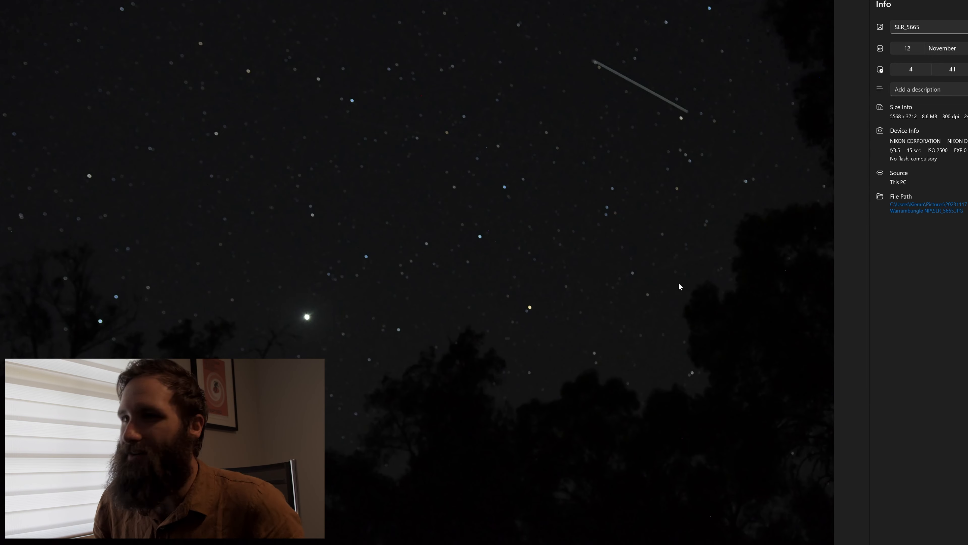
# - Advance from SLR_5665 to the darker 12 November shot SLR_5666 (f/5.6, 30 sec, ISO 800)
pyautogui.press('Right')
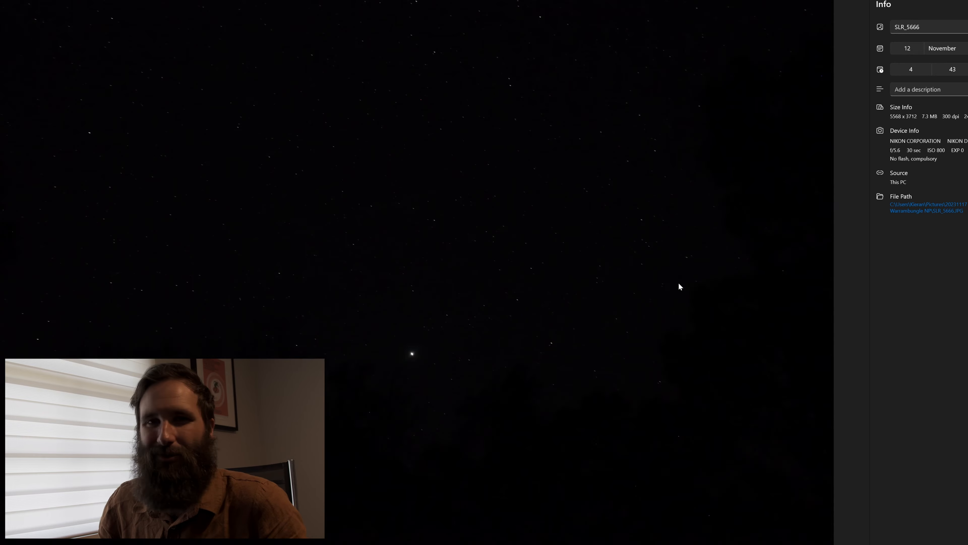